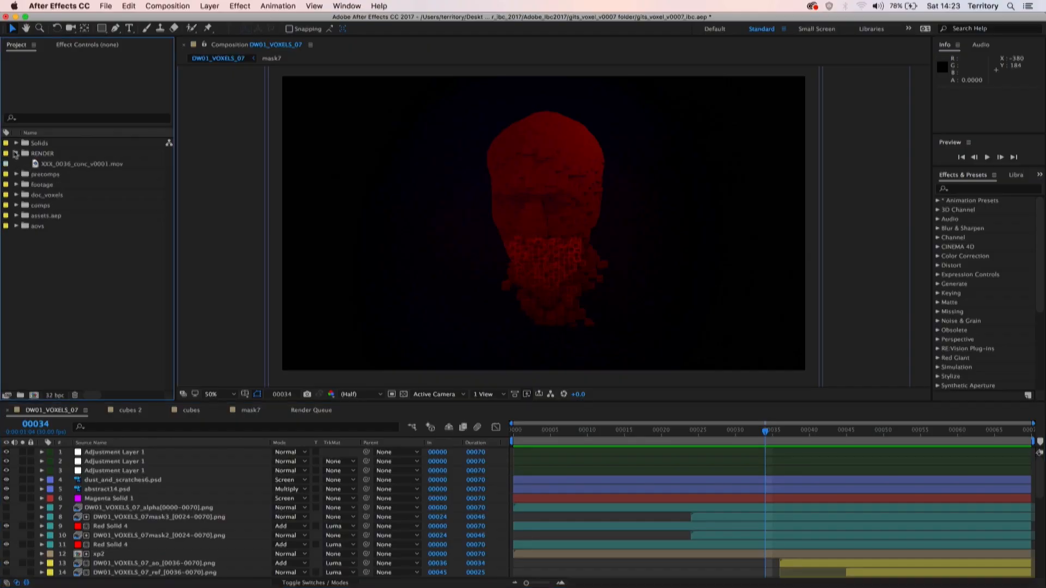
Select XXX_0036_conc_v0001.mov in the RENDER folder of the Project panel
click(83, 164)
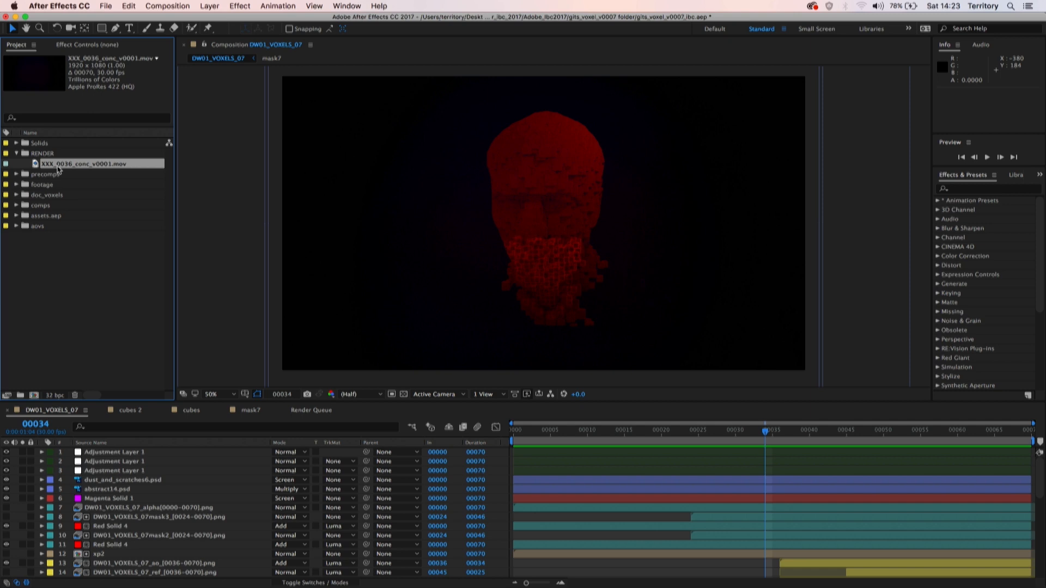
mouse_move(236, 6)
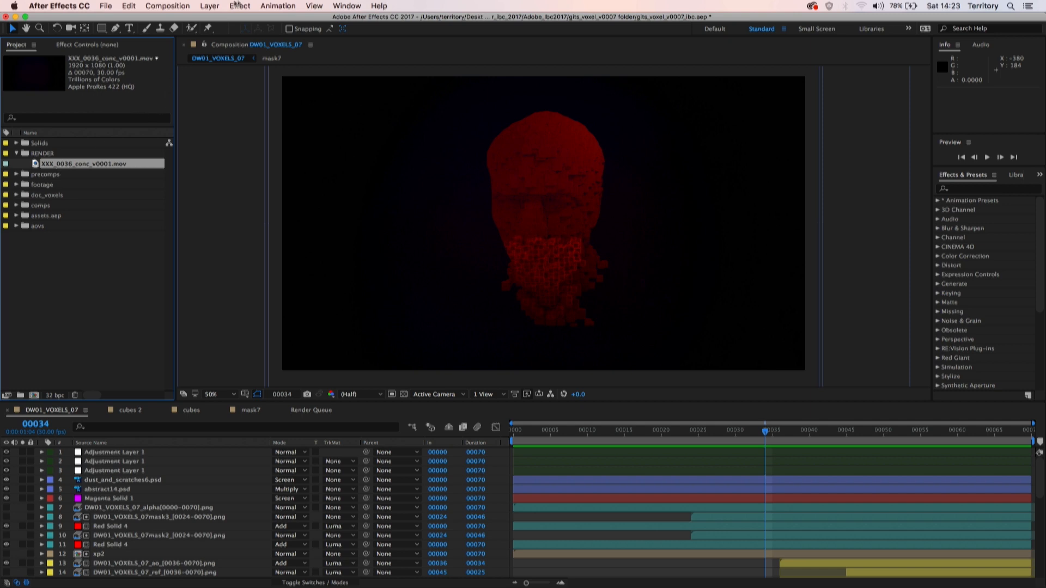
Run Slate Maker with show DW01 – GITS and start frame 1001, then build the slate
click(347, 6)
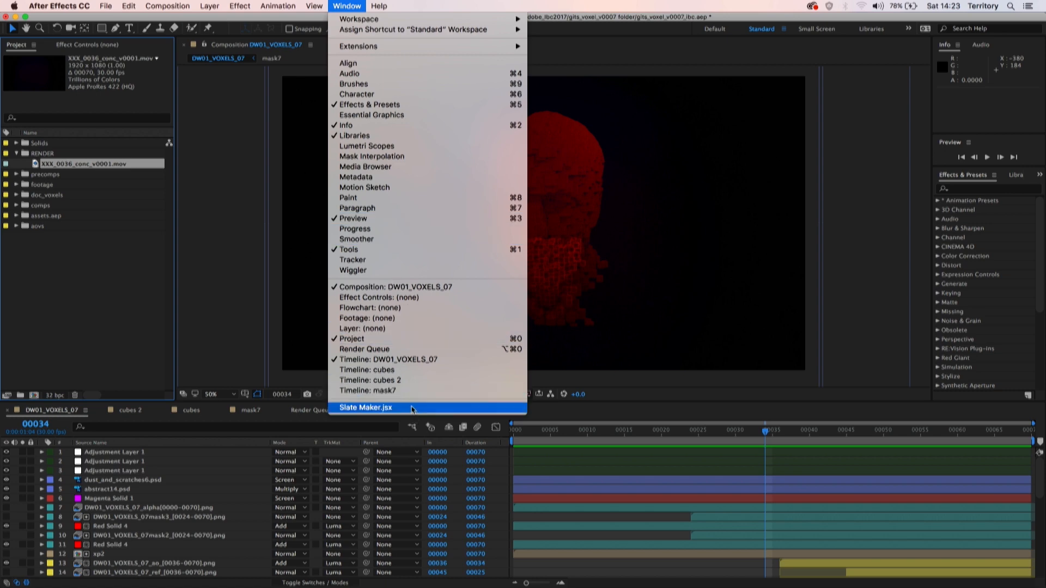
click(365, 407)
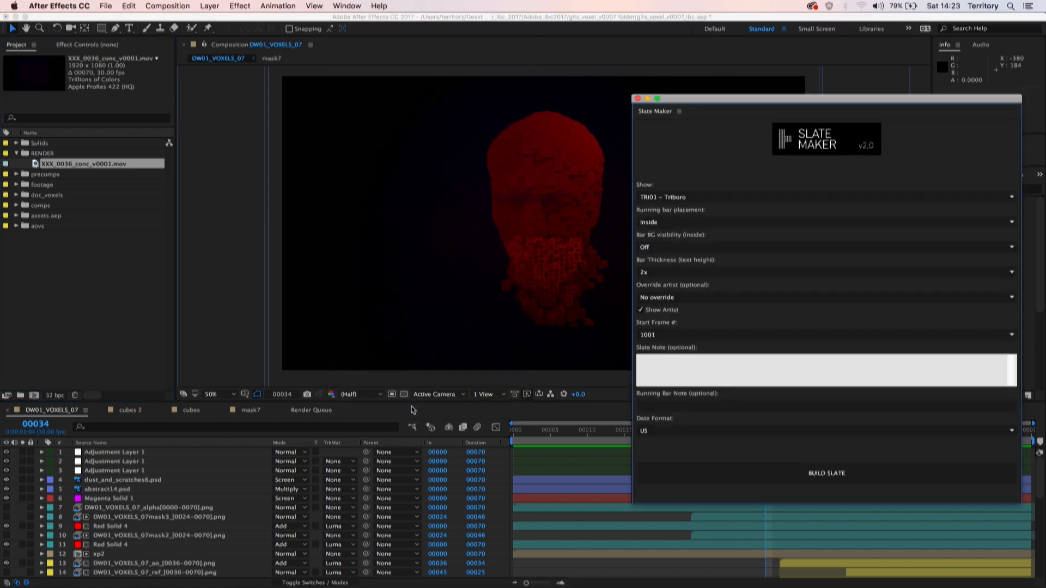
mouse_move(619, 281)
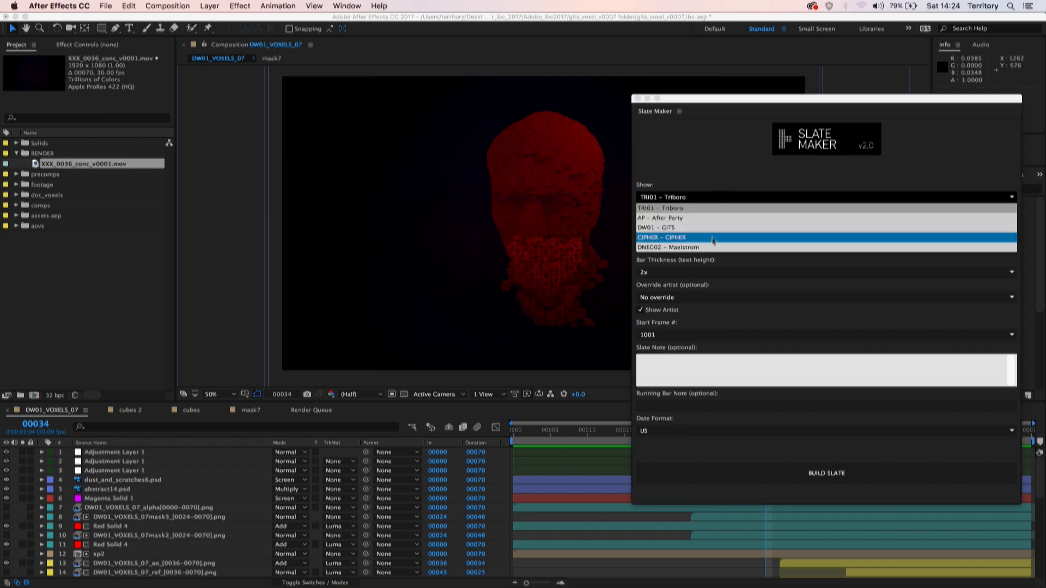
click(673, 227)
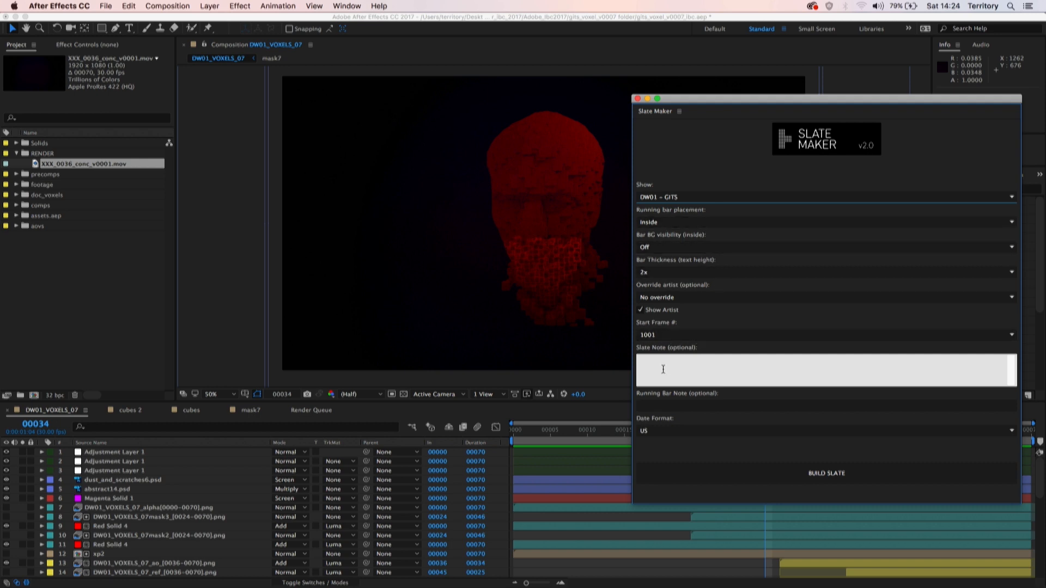
click(825, 334)
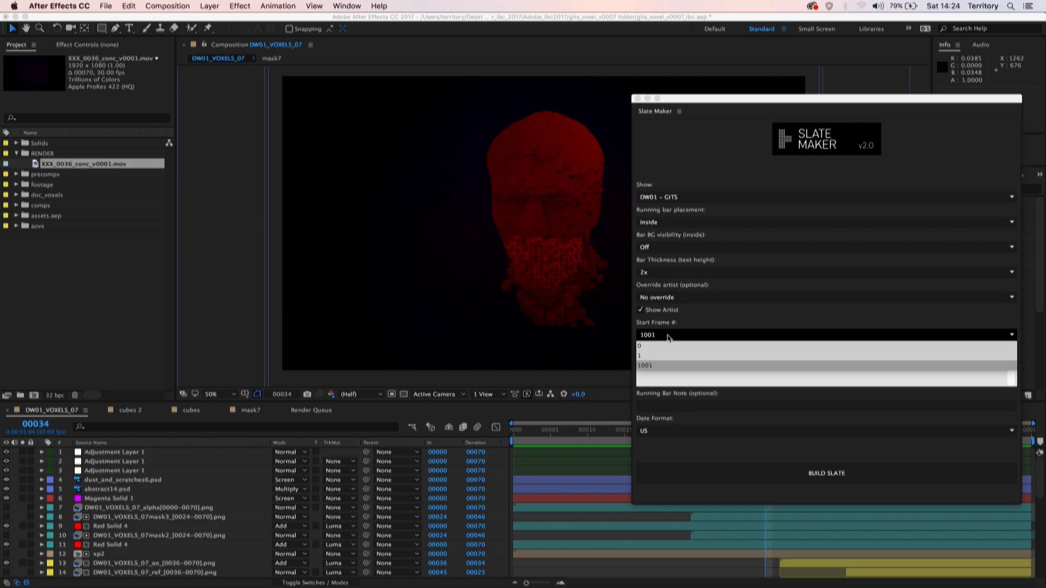
click(644, 365)
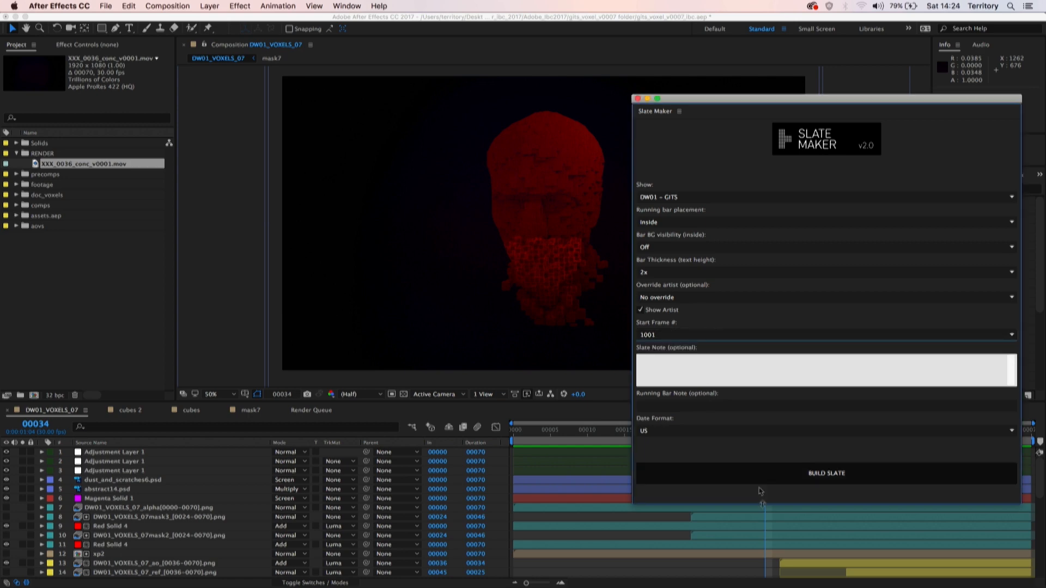
click(824, 472)
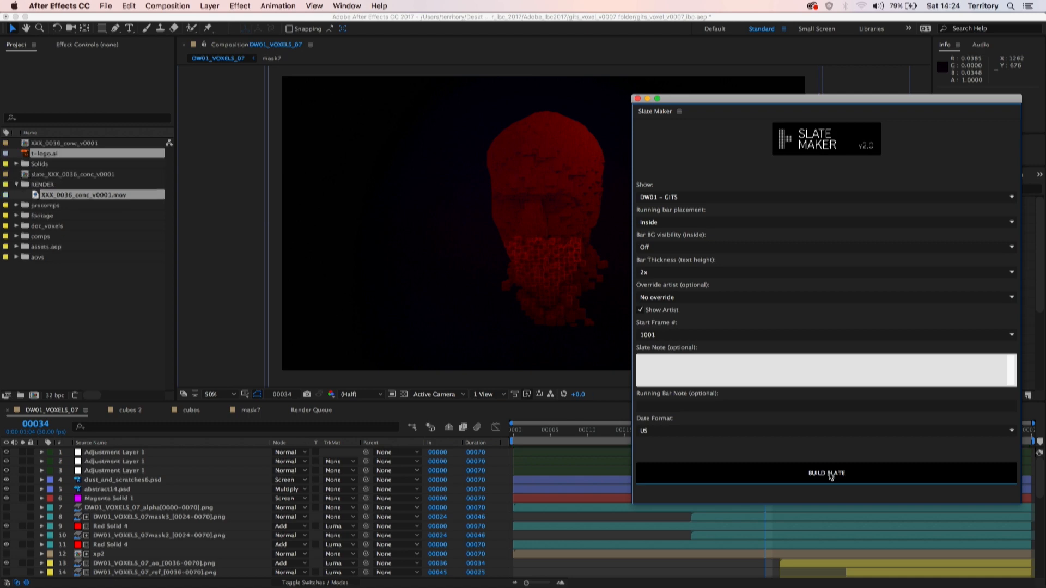
Confirm the COMPLETE dialog so the XXX_0036_conc_v0001 comp opens and stays queued
click(825, 473)
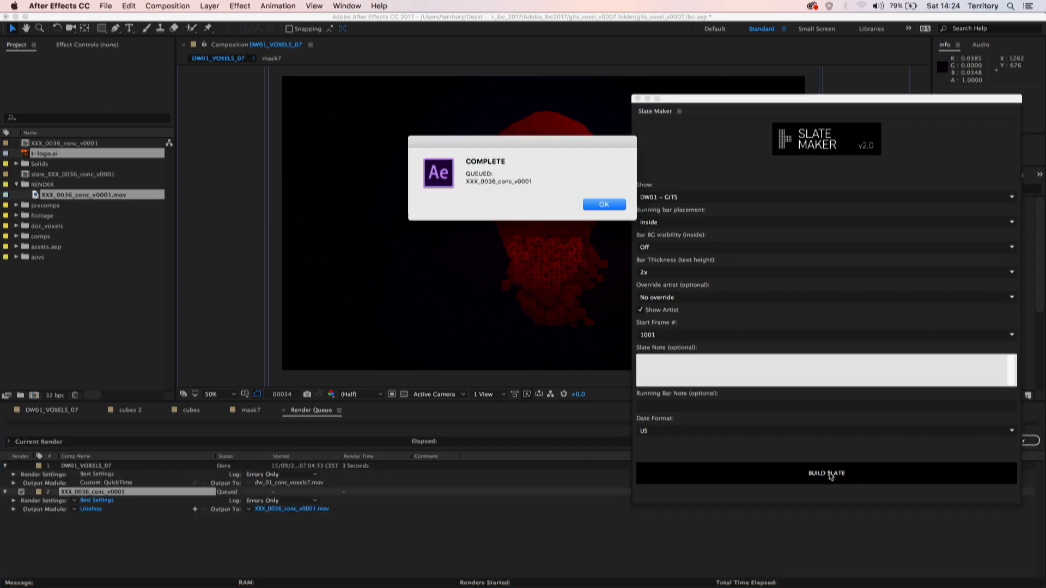
click(603, 204)
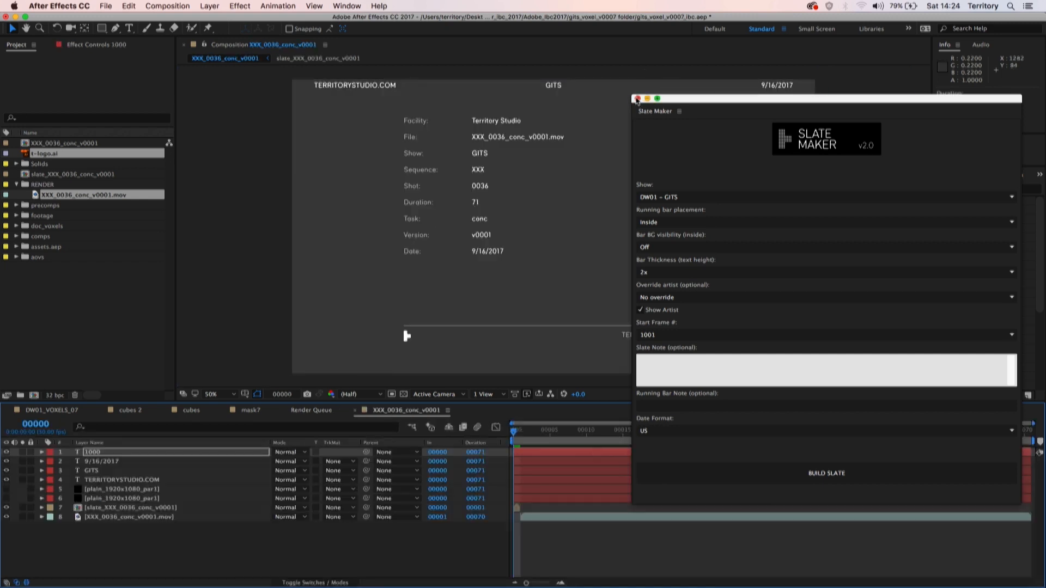
Close Slate Maker and scrub to frames 39, 1 and 0 to review slate and footage
click(637, 99)
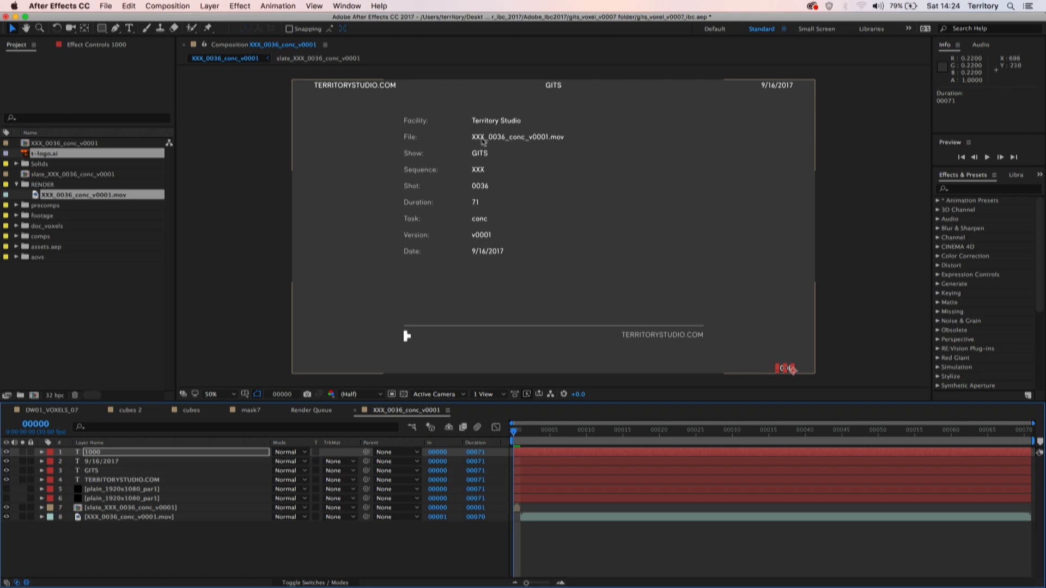
mouse_move(727, 110)
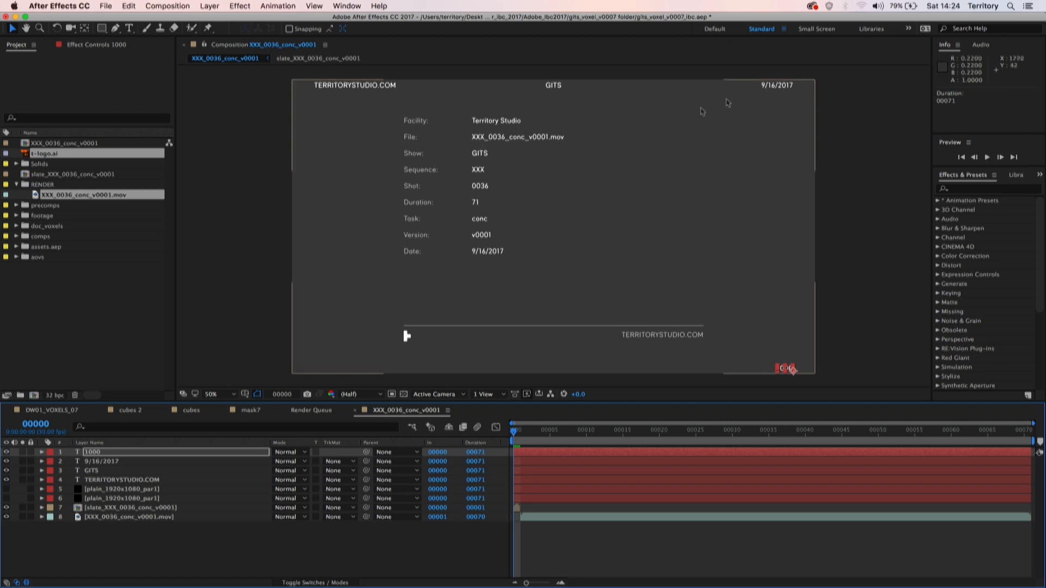
mouse_move(642, 136)
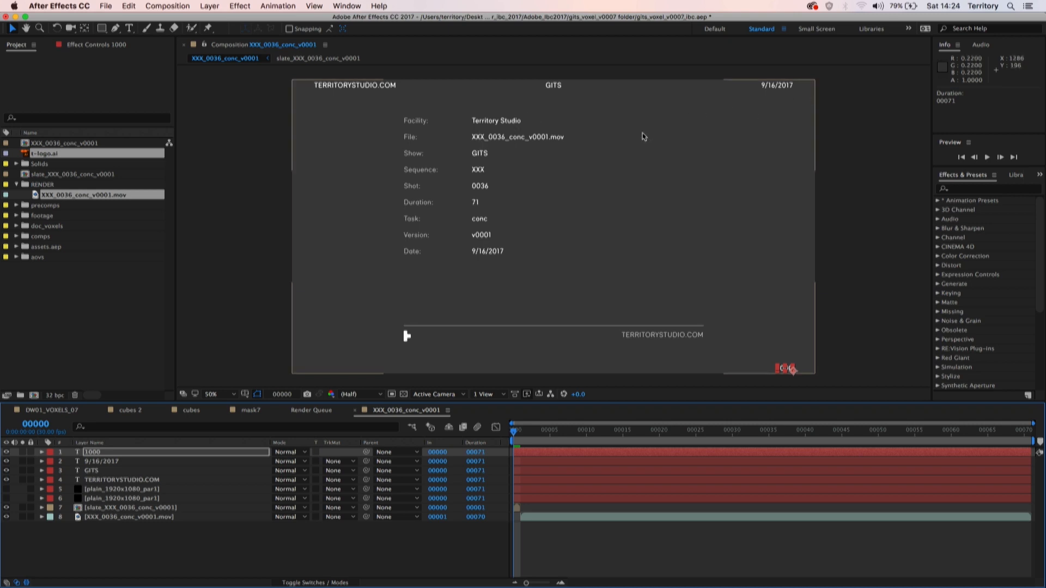
mouse_move(482, 238)
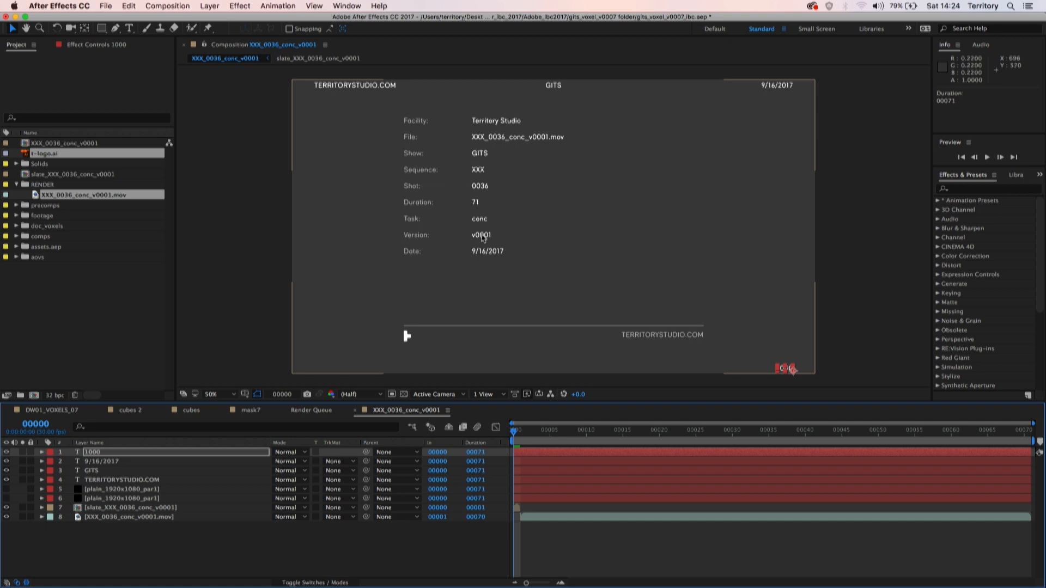
mouse_move(584, 273)
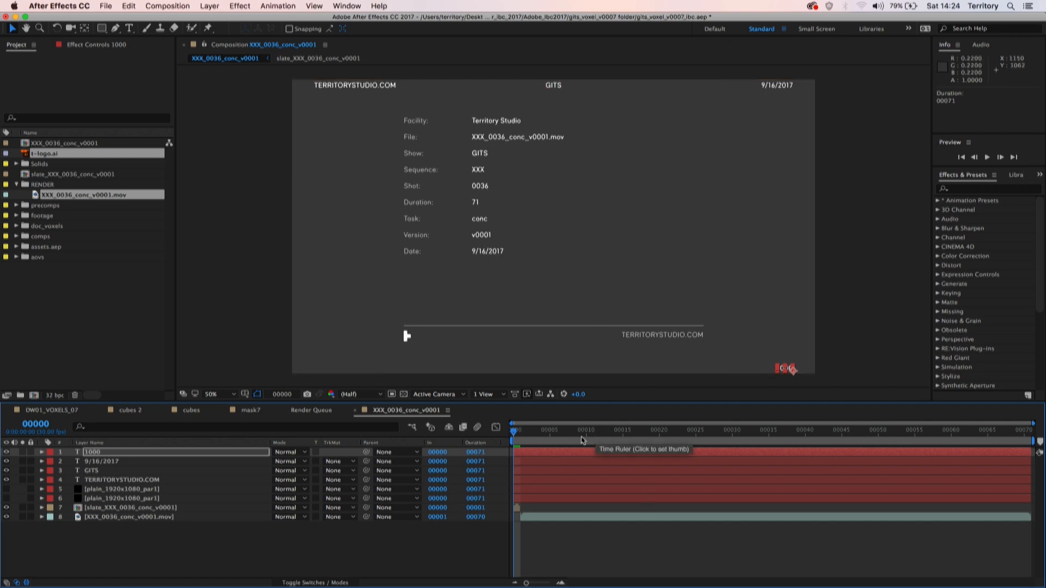
click(652, 431)
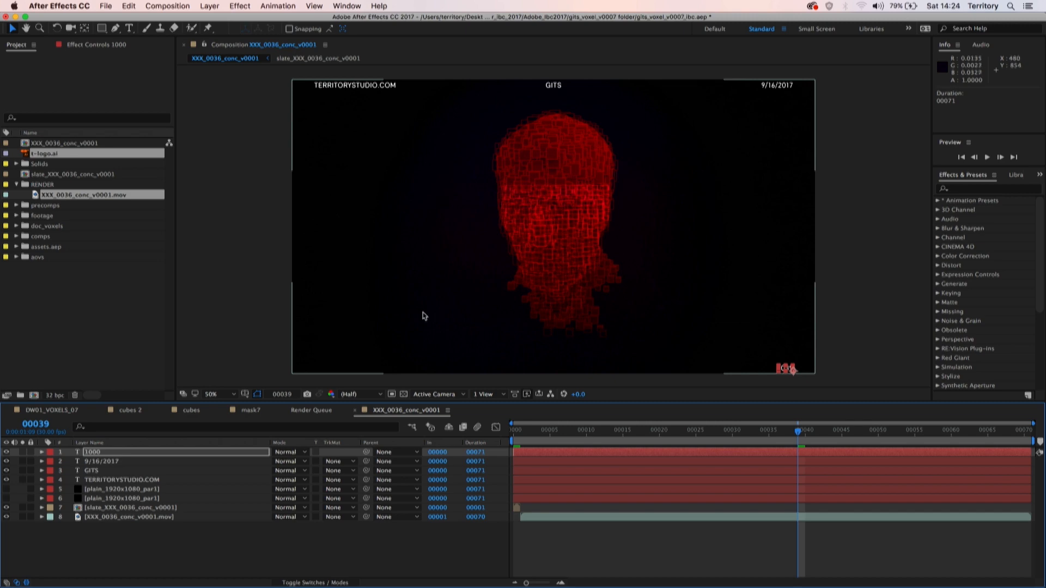
click(519, 430)
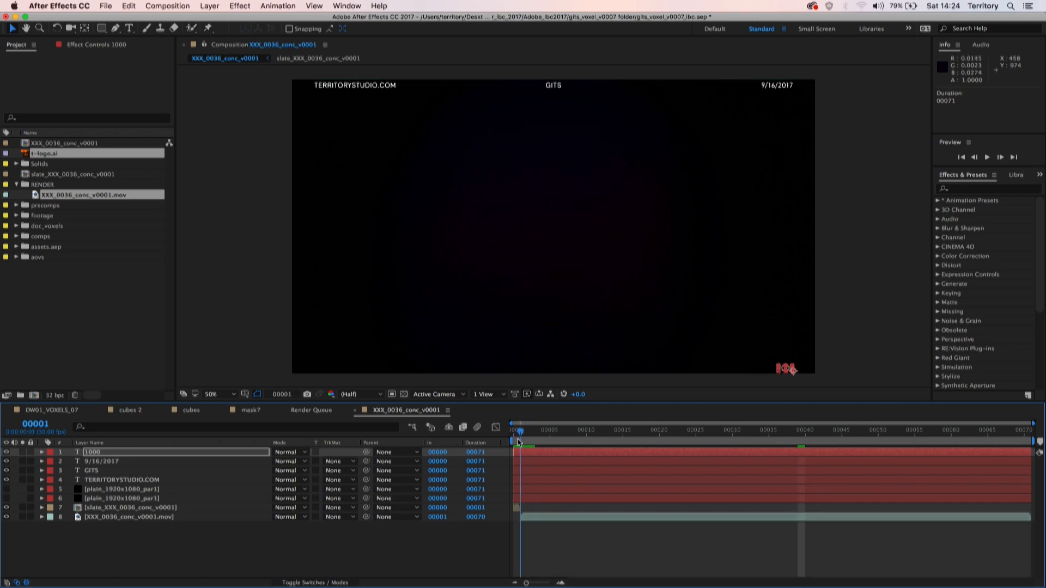
click(517, 430)
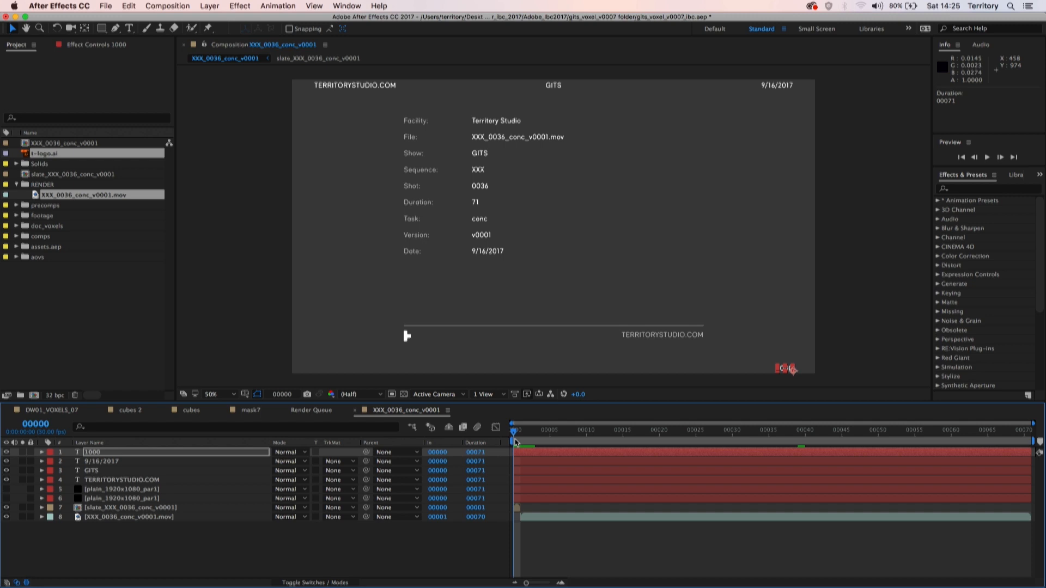
mouse_move(630, 411)
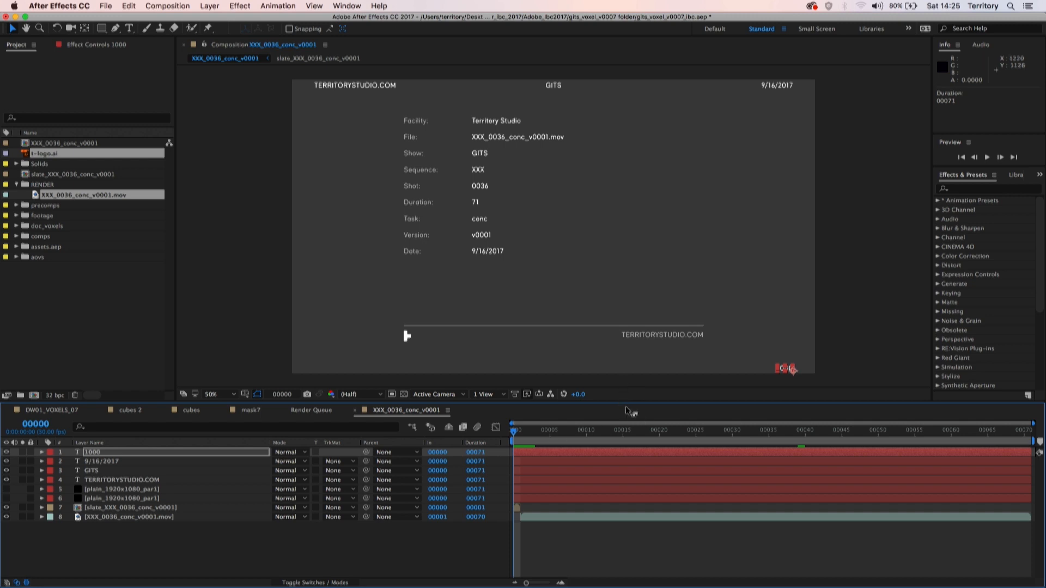